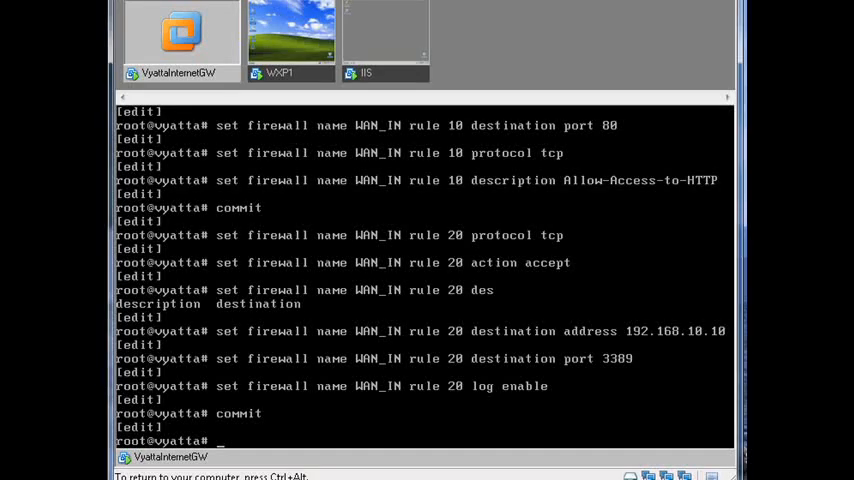
Step: Enable logging on WAN_IN rule 20 and give rule 30 the action accept
type("set firewall name WAN_IN rule 20 log enable")
type("set firewall name WAN_IN rule 30")
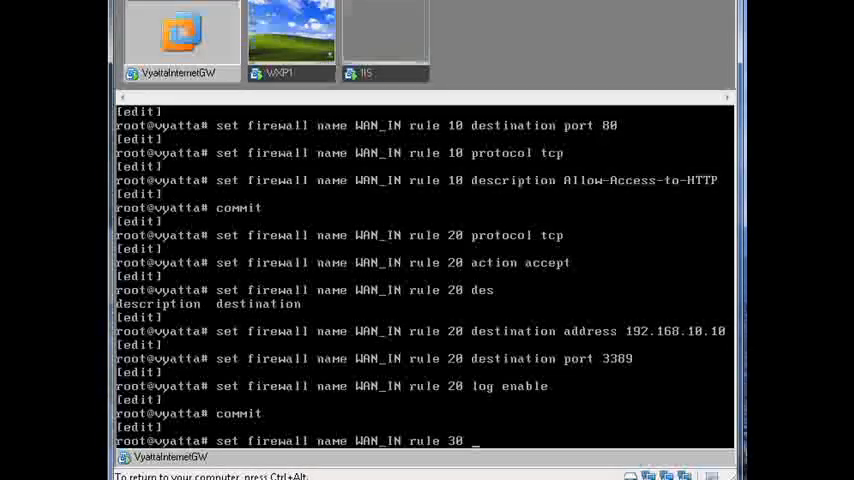
type("action")
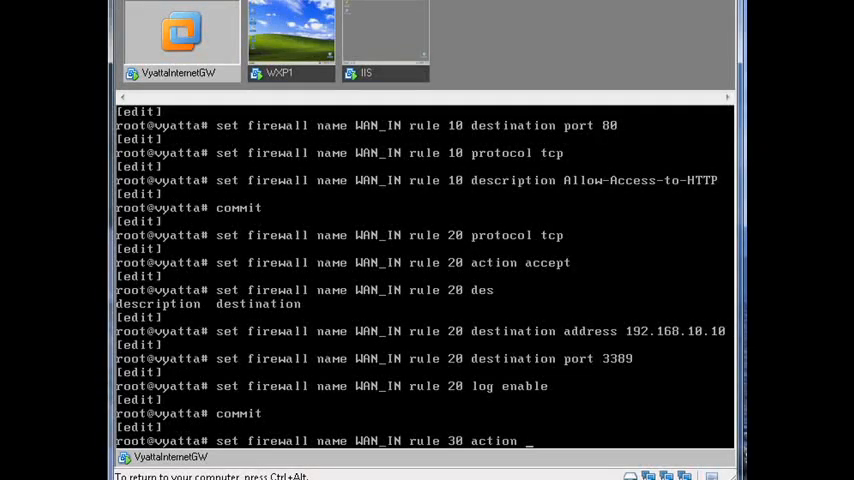
type("accept")
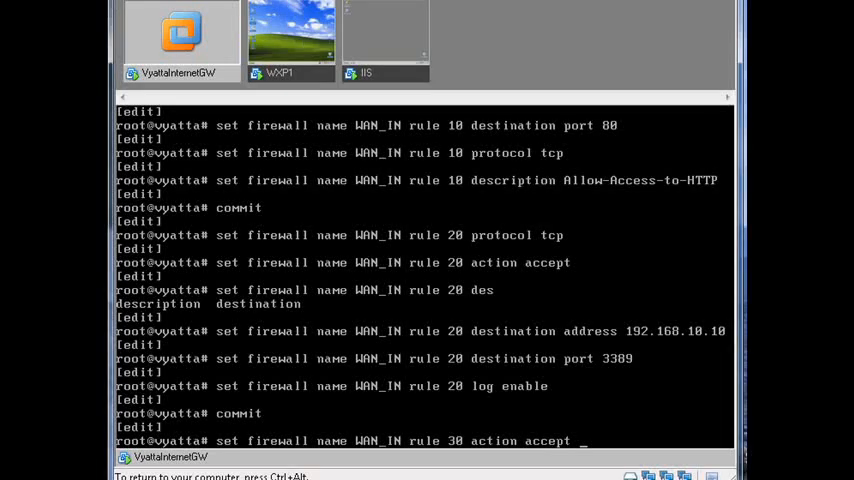
key("Return")
type("set firewall name WAN_IN rule 30 destination")
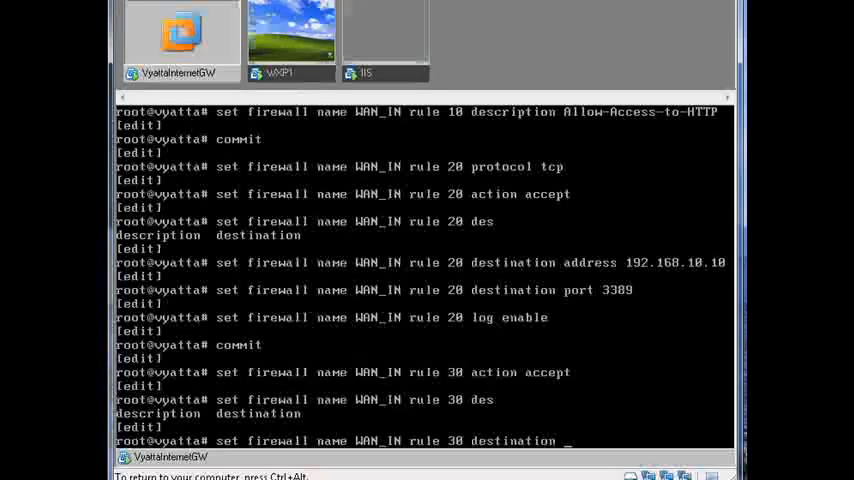
Step: Set WAN_IN rule 30 destination address 192.168.10.0/24 with description NAT-For-LAN
type("address 192.168")
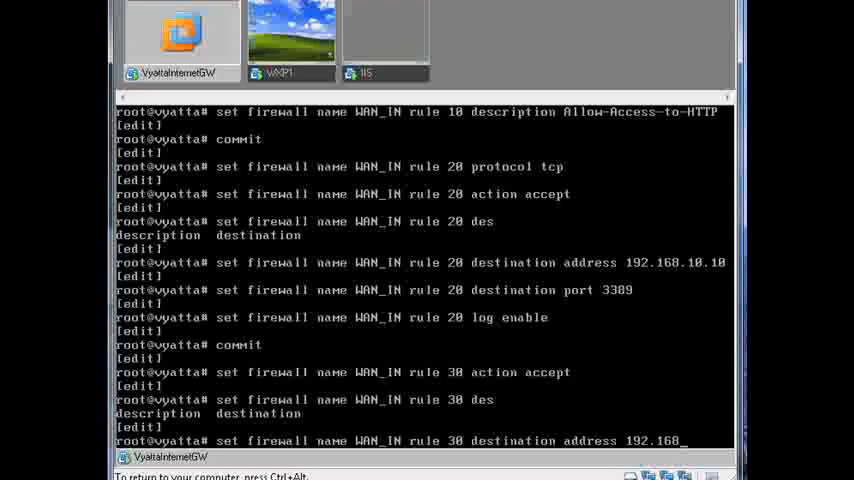
type("10.0/24")
type("set firewall name WAN_IN rule 30 description")
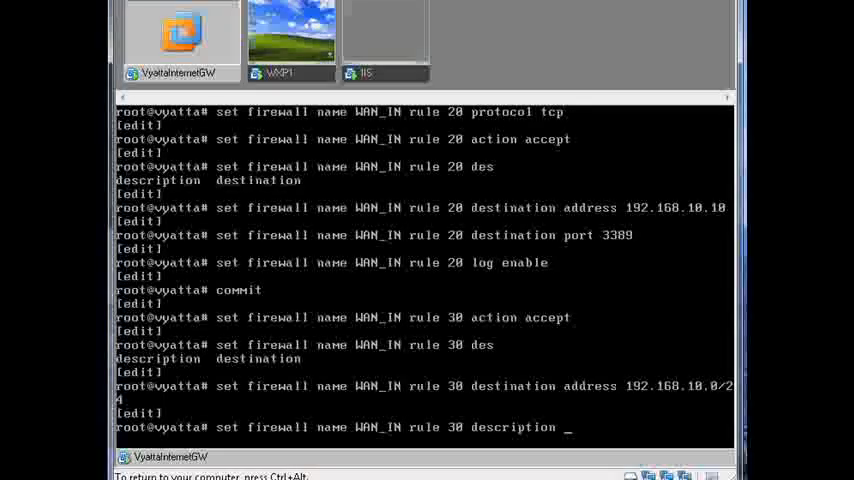
type("NAT-For-LAN")
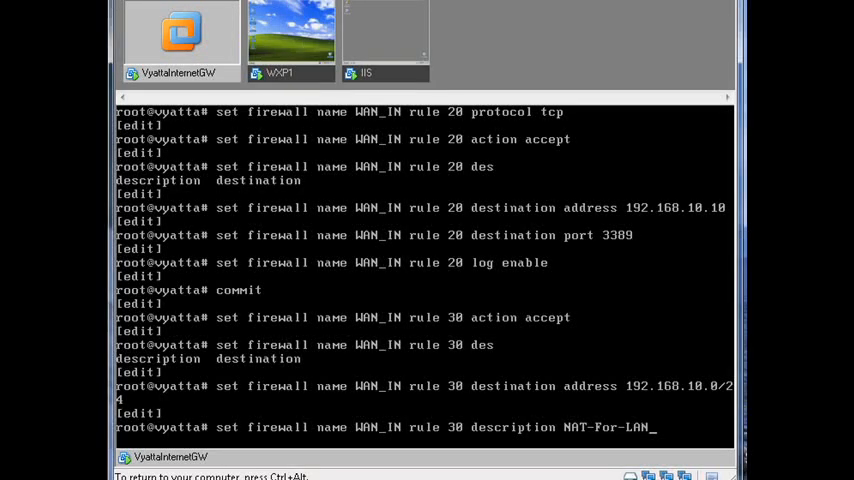
key("Return")
type("set firewall name WAN_IN rule 20")
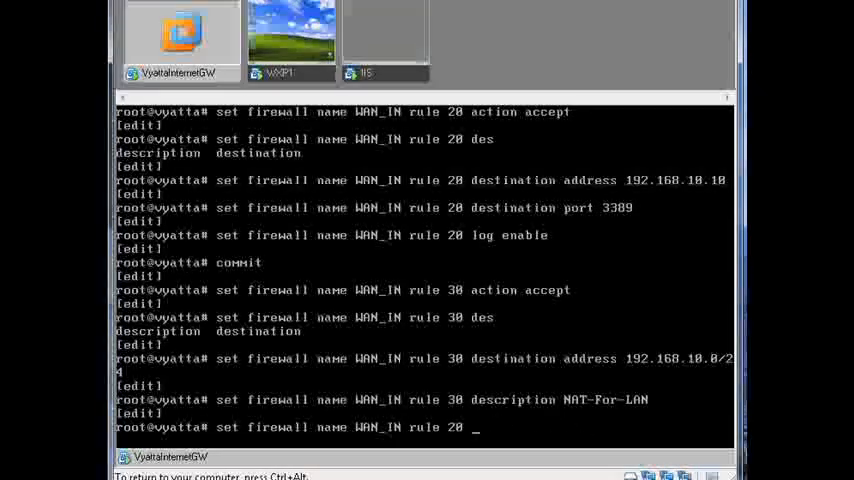
Step: Describe rule 30 as Allow-MSTSC-Access and commit the firewall changes
type("description")
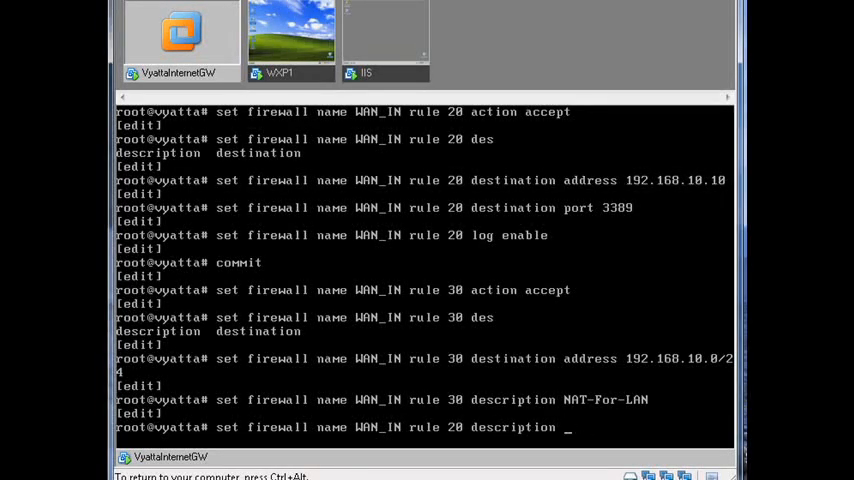
type("Allow_")
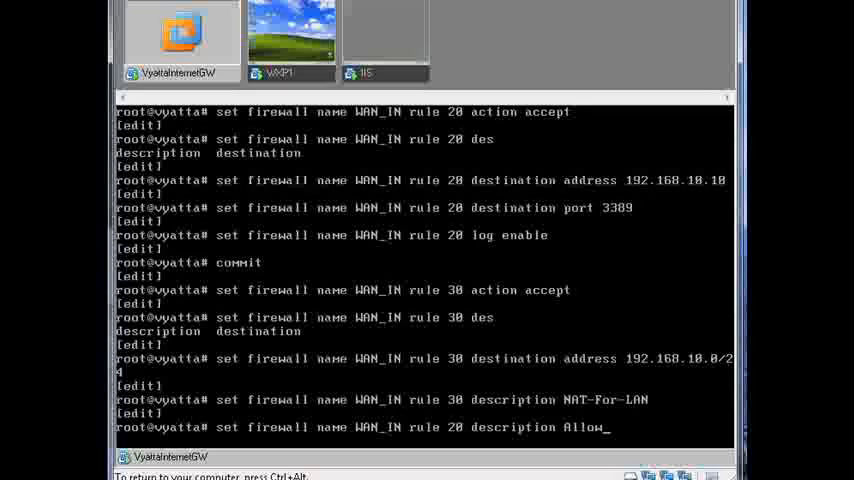
type("-MSTSC")
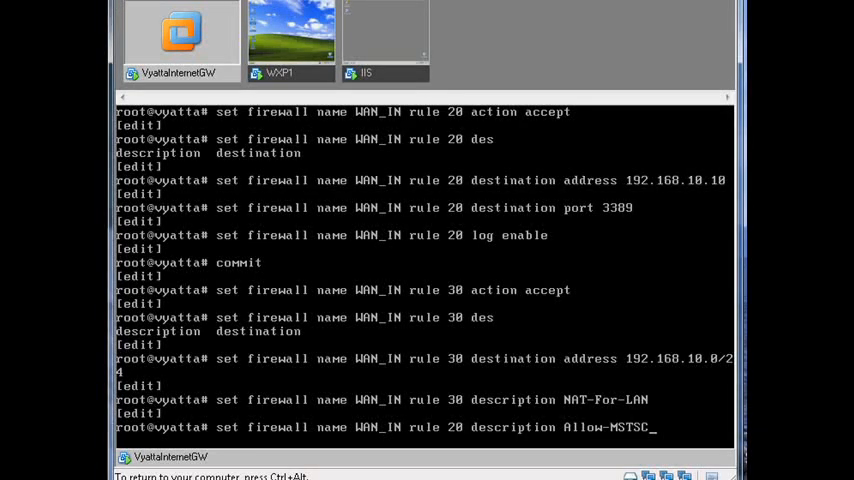
type("-")
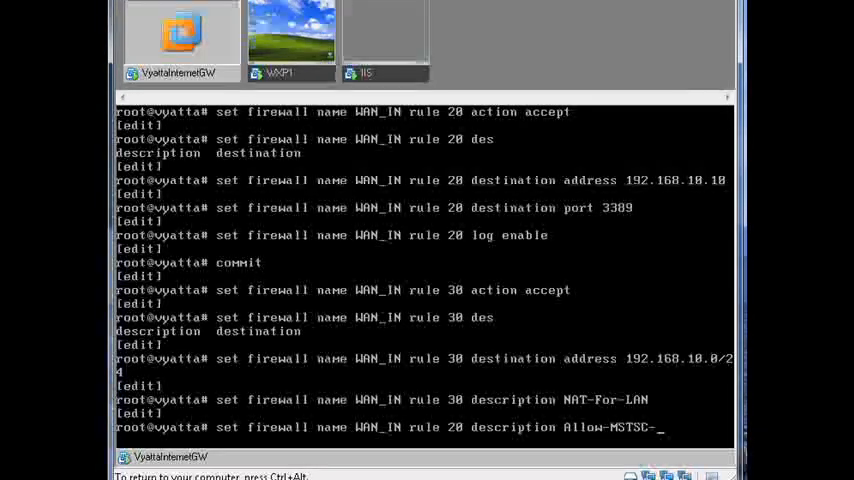
type("Access")
type("commit")
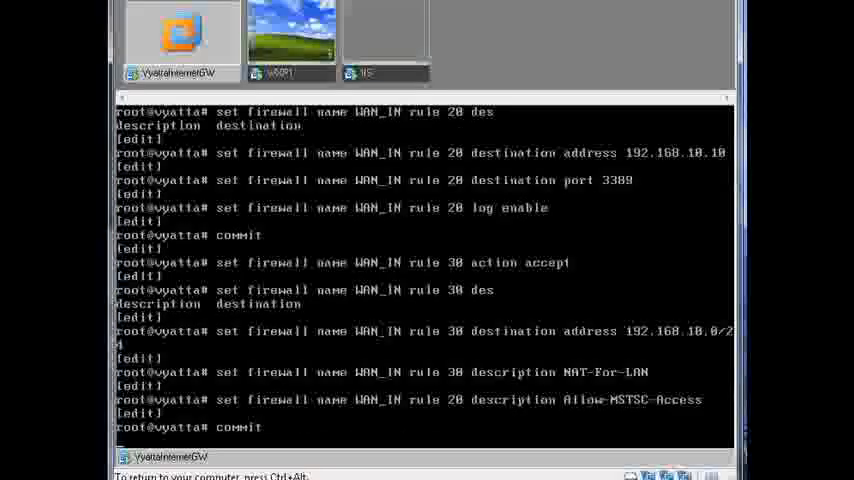
key("Return")
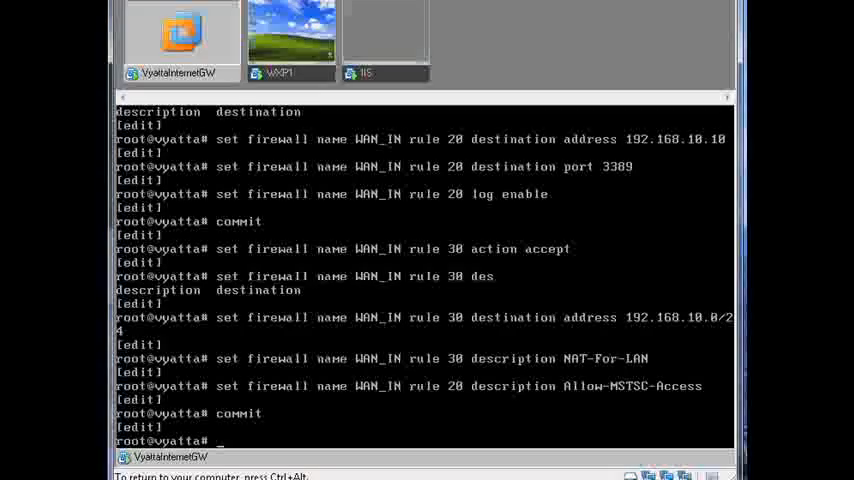
Step: Set NAT rule 20 destination address 192.168.0.84 and destination port 80
type("set")
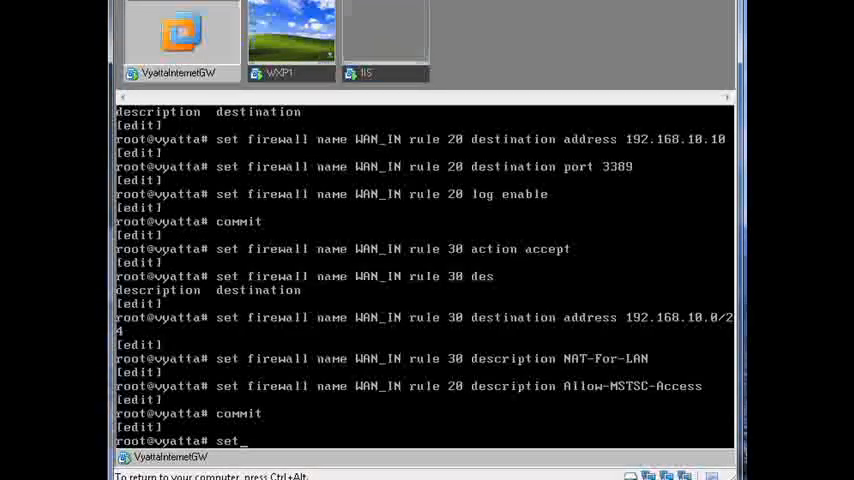
type("service nat")
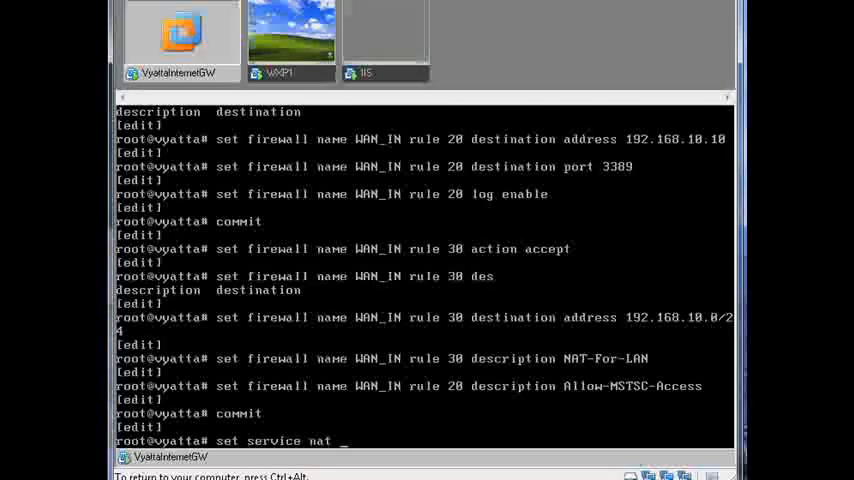
type("20")
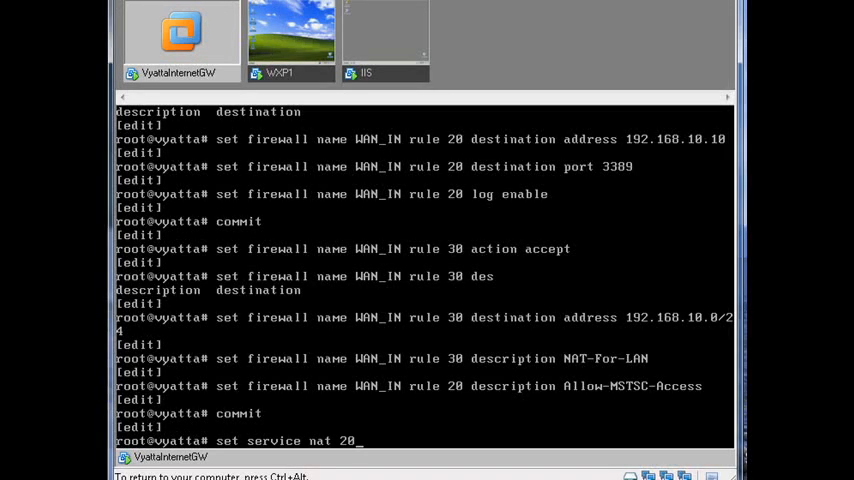
type("des")
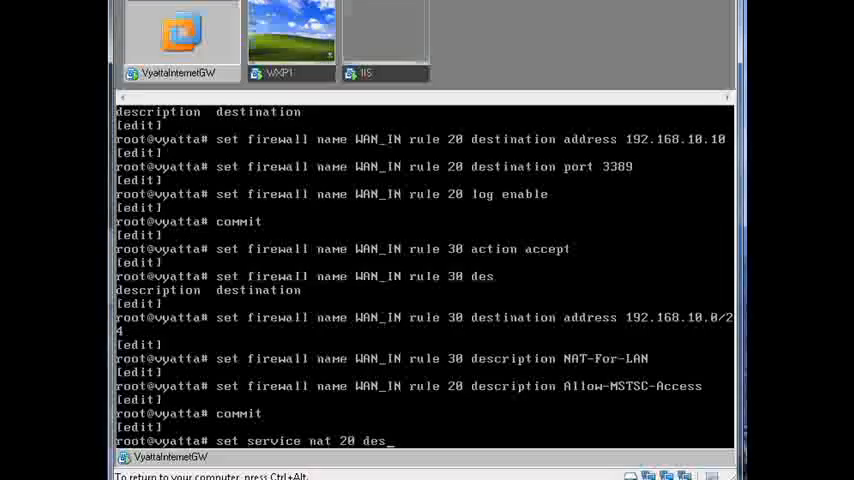
key("BackSpace")
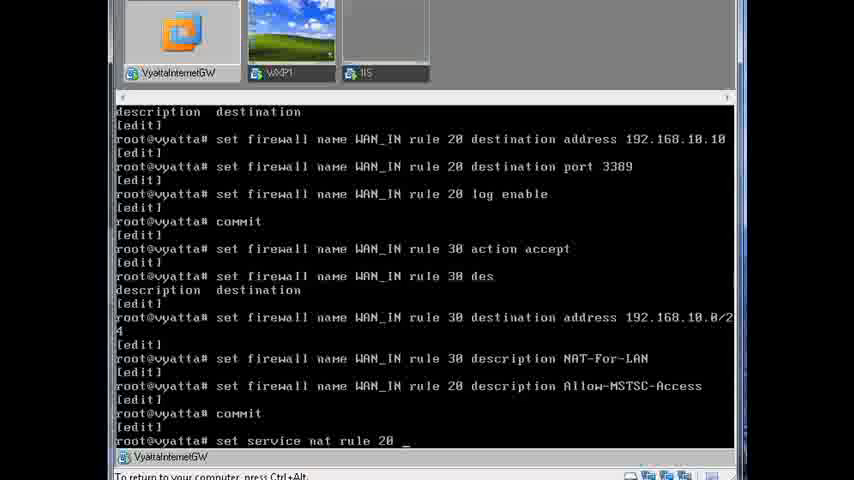
type("destination")
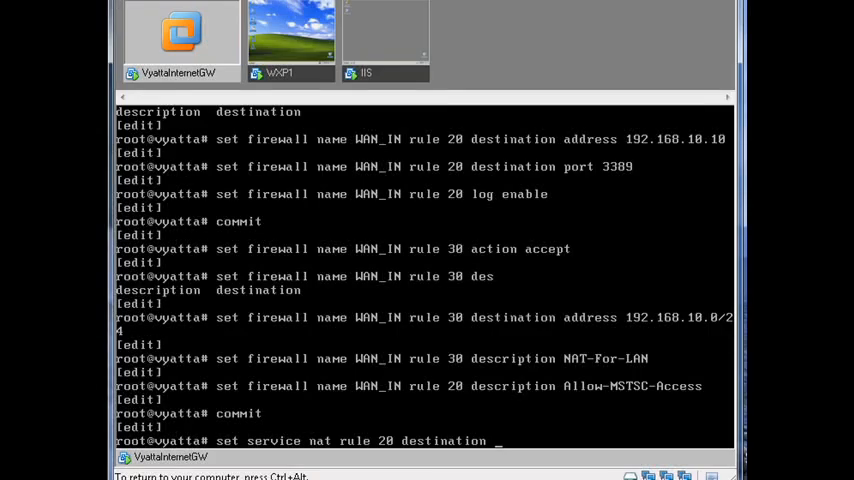
type("192.168.0.")
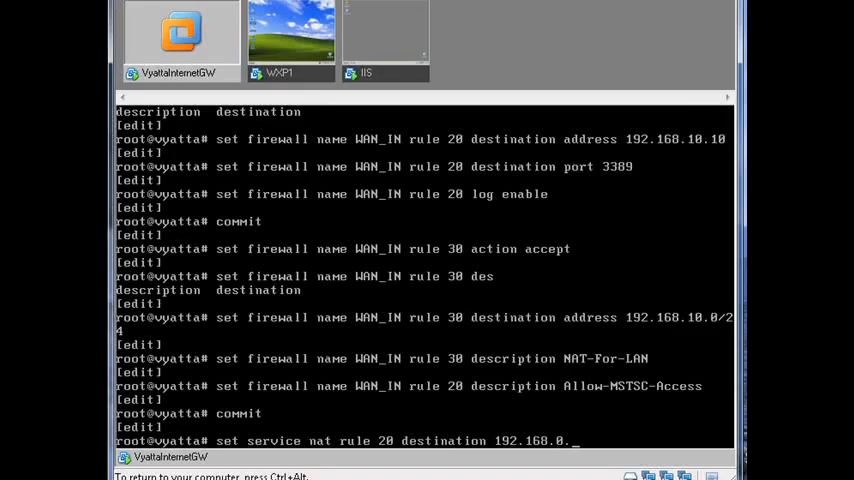
type("84")
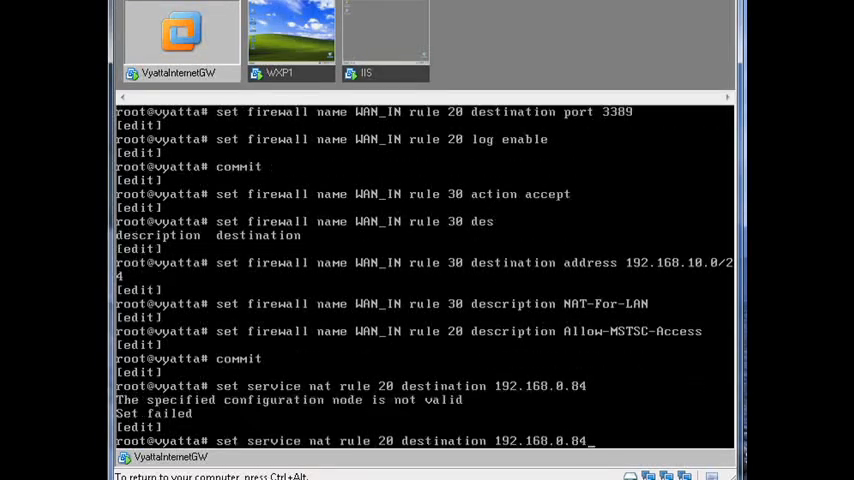
type("addres")
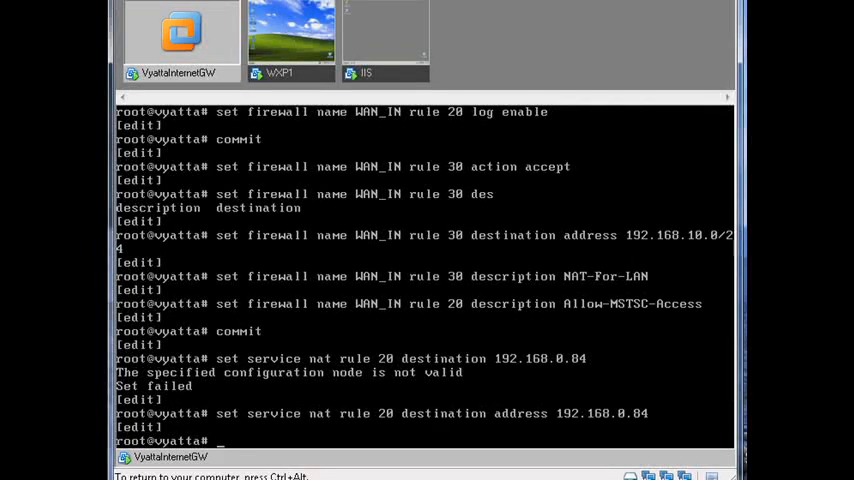
type("set service nat rule 20 destination addres")
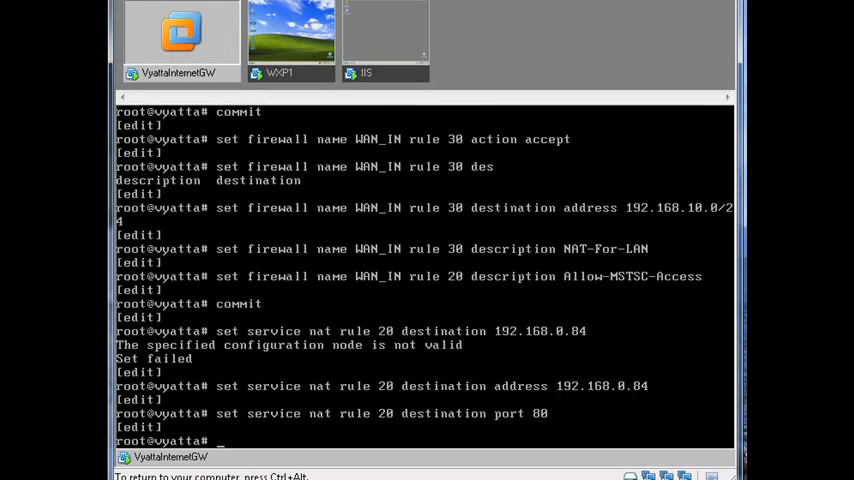
type("set service nat rule 20 destination port 80")
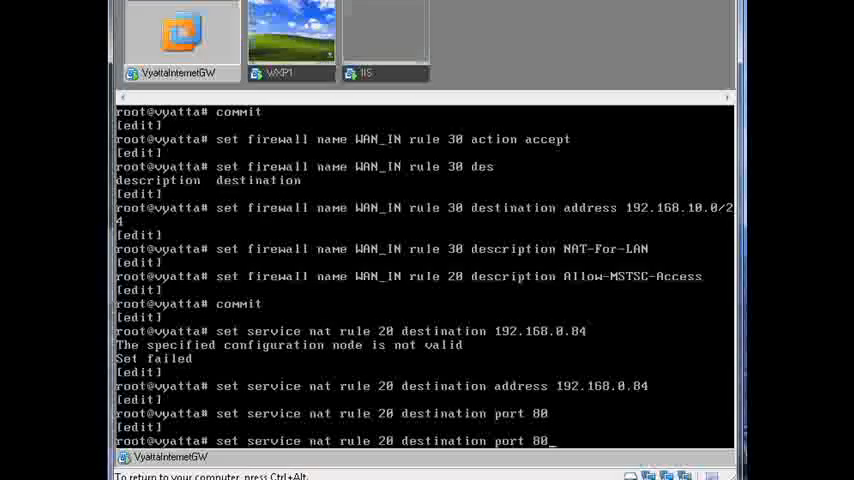
Step: Set NAT rule 20 inbound interface eth0 and inside address 192.168.10.10 port 80, then commit
type("set service nat rule 20 i")
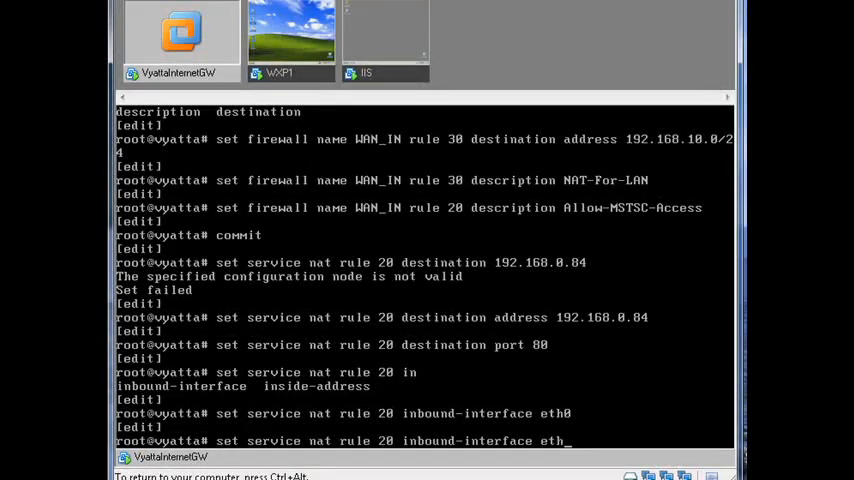
type("inside")
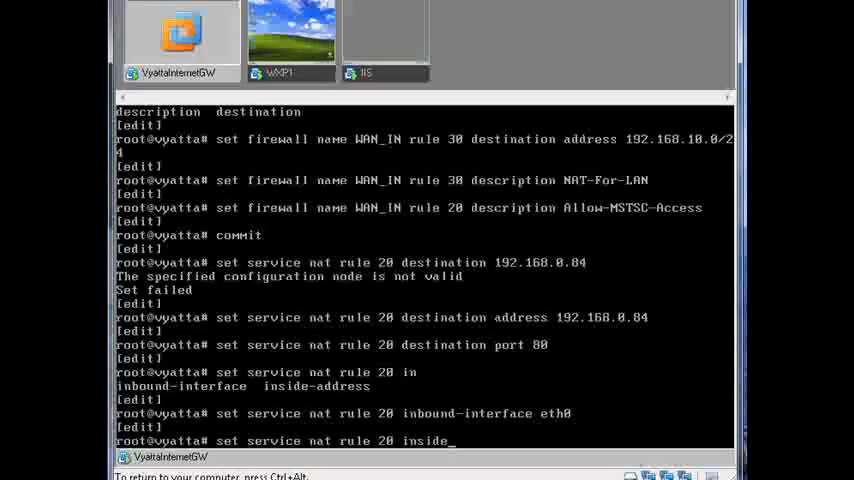
type("address 192.168.10.10")
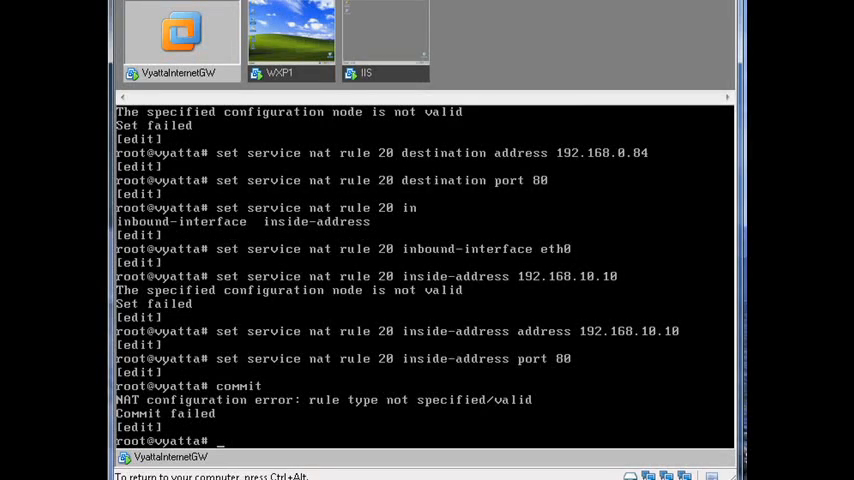
Step: Set NAT rule 20 type destination, commit, then set its protocol to tcp
type("set service nat rule 20 in")
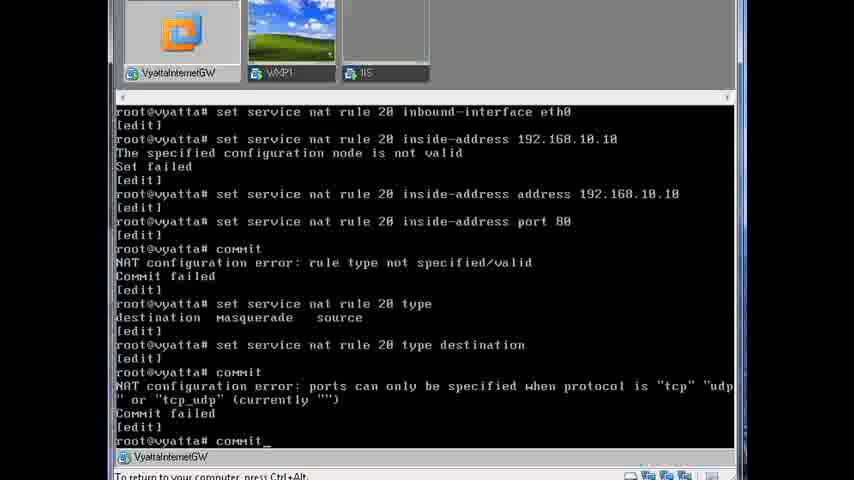
type("set service nat rule 20 protocol tcp")
type("commit")
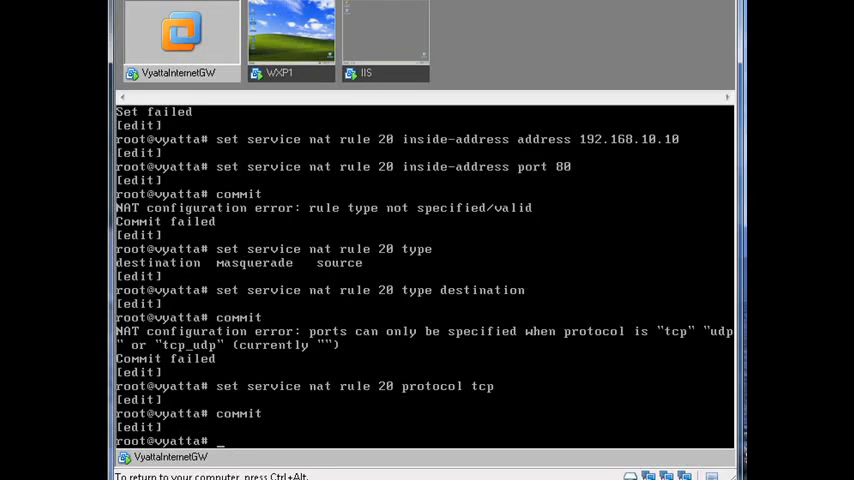
Step: Set NAT rule 20 protocol tcp and commit the rule
type("set service nat rule 20 protocol tcp")
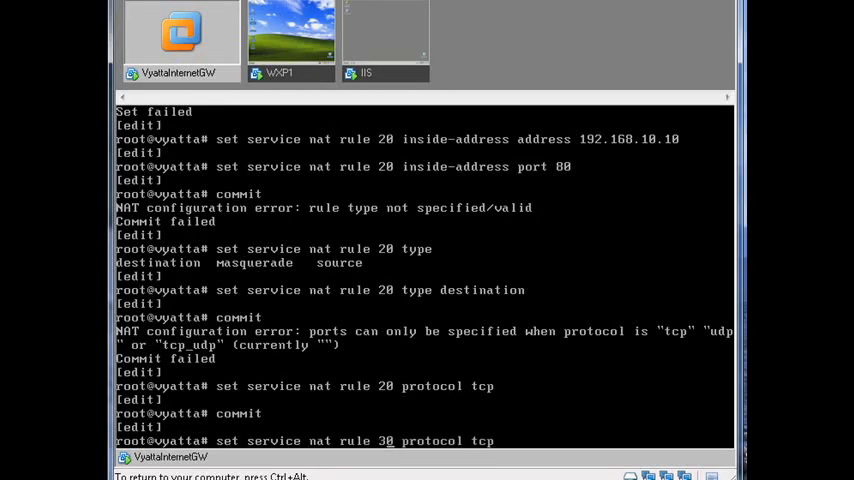
type("commit")
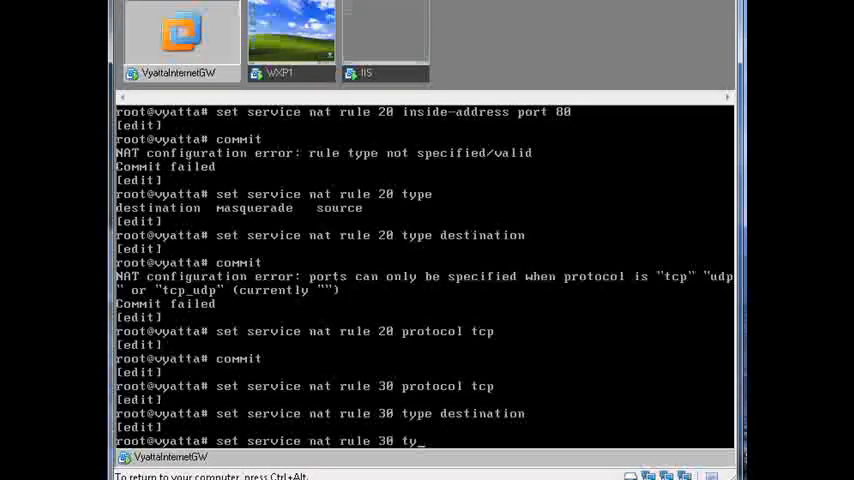
Step: Set NAT rule 30 destination address 192.168.0.84 and port 3389
type("destination")
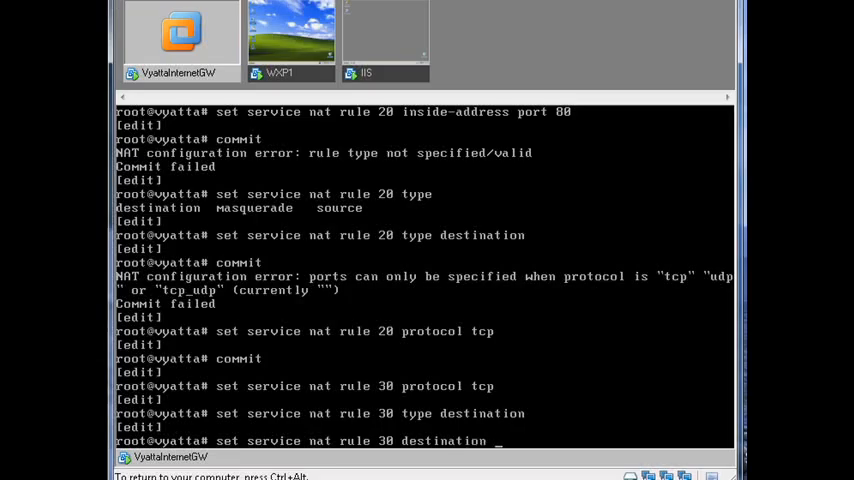
type("192.168.0.84")
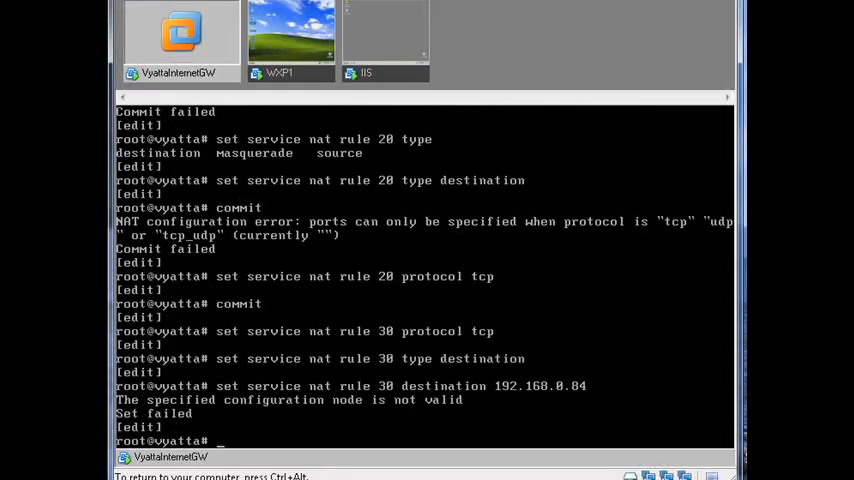
type("set service nat rule 30 destination 192.168.0.84")
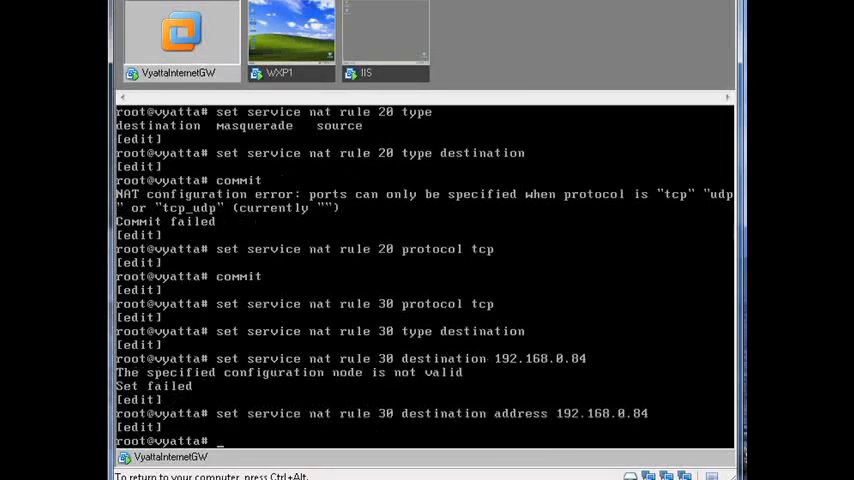
type("set service nat rule 30 destination port 33")
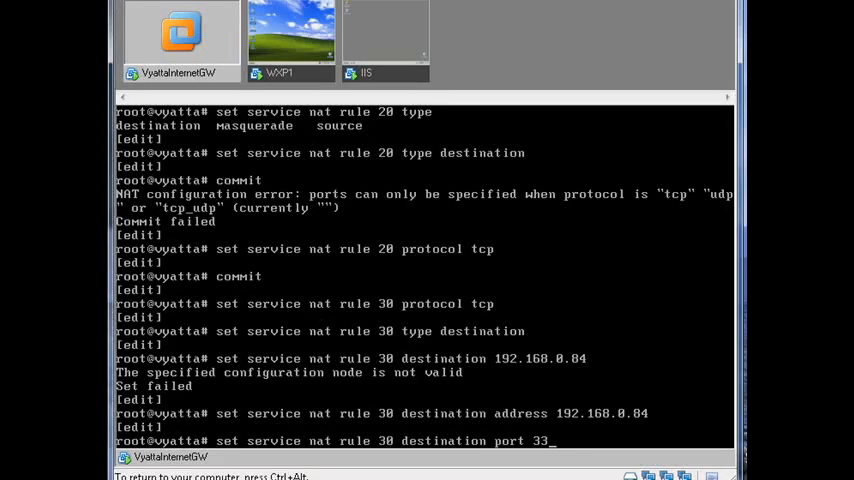
type("89")
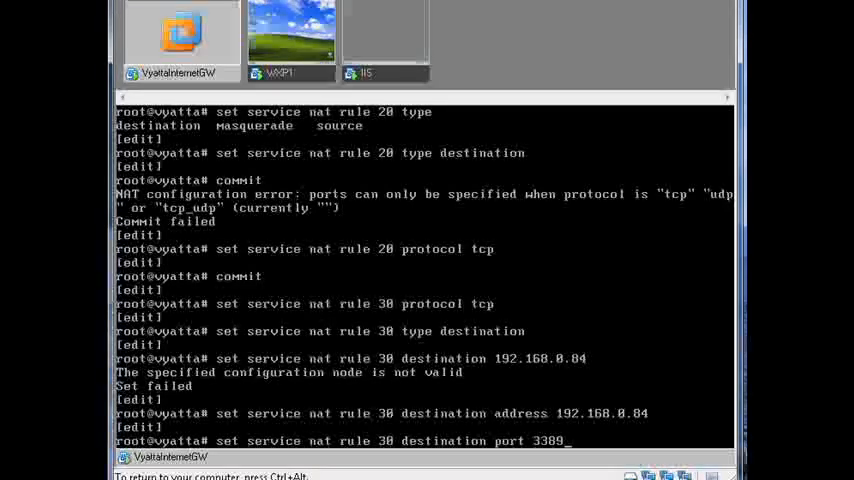
key("enter")
type("set service nat rule 30")
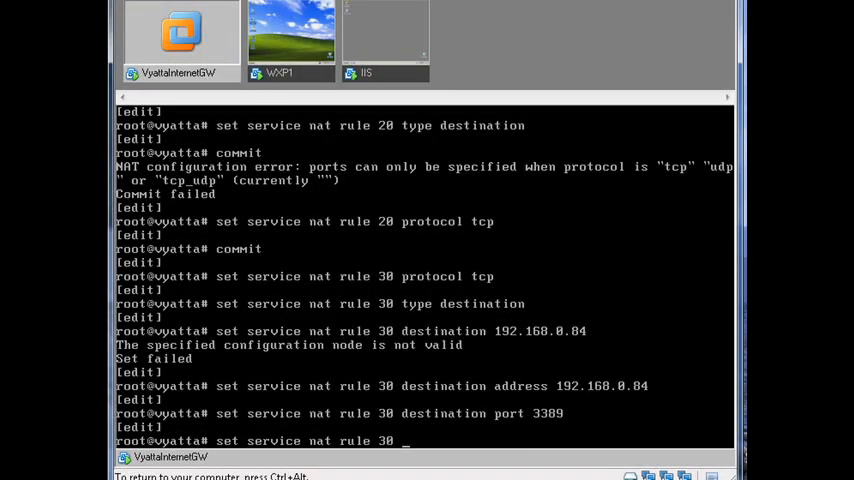
Step: Set rule 30 inside address 192.168.10.10 port 3389 and inbound interface eth0 after a failed commit
type("inside")
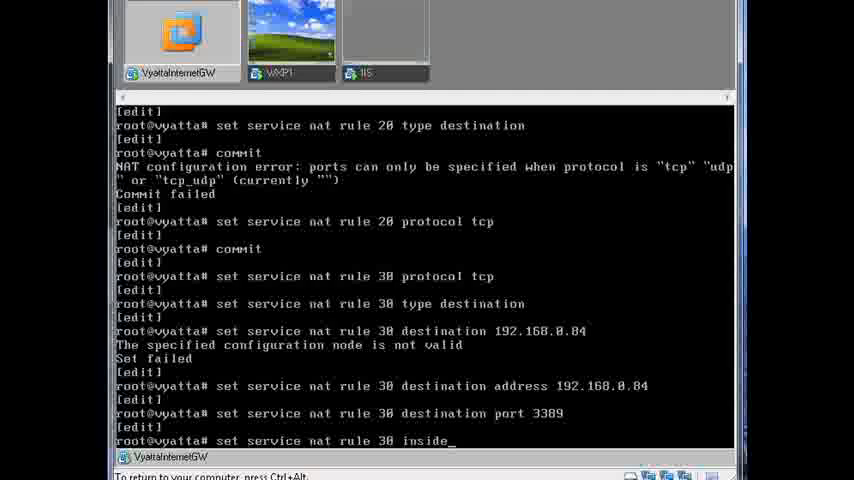
type("-address")
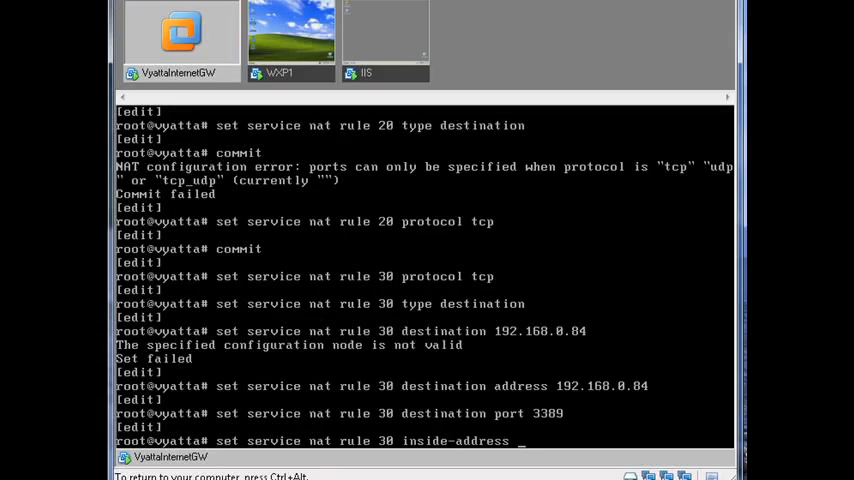
type("address 192.168.10.10")
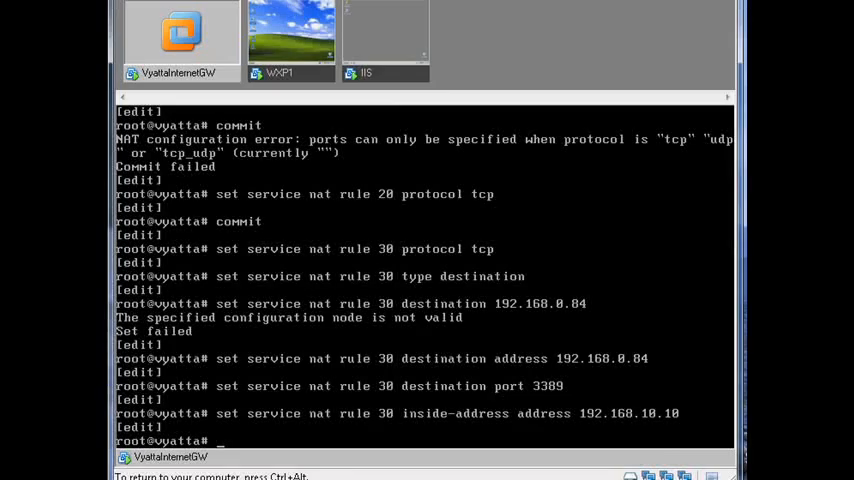
type("set service nat rule 30 inside-address port 3389")
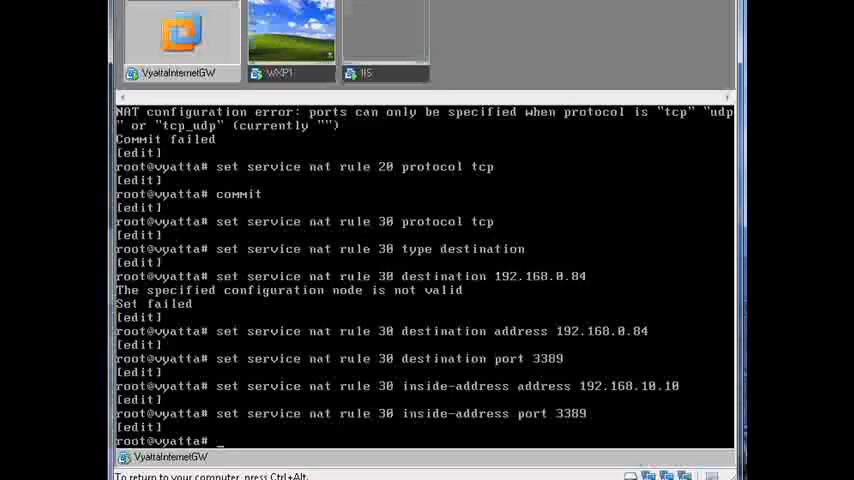
type("commit")
type("set service nat rule 30 inbound-interface ")
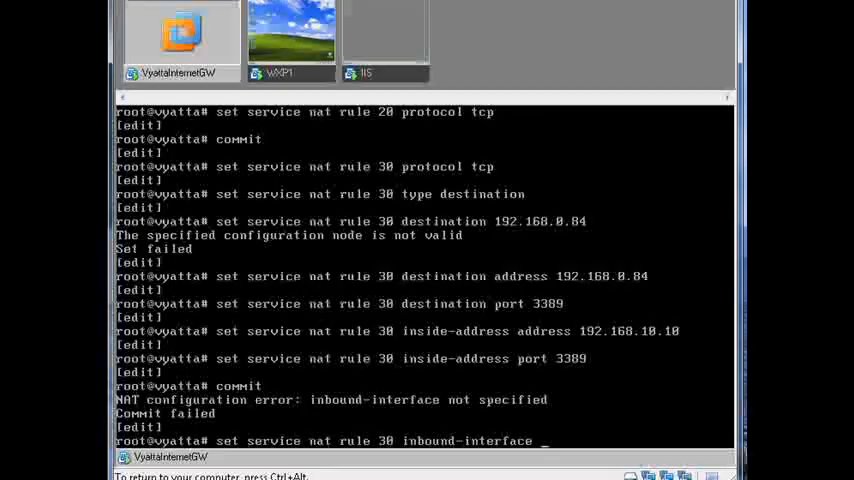
type("eth0")
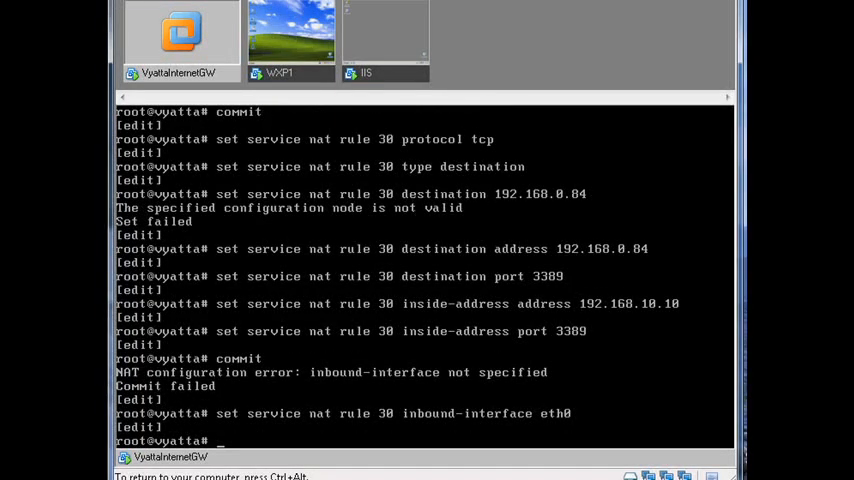
type("commit")
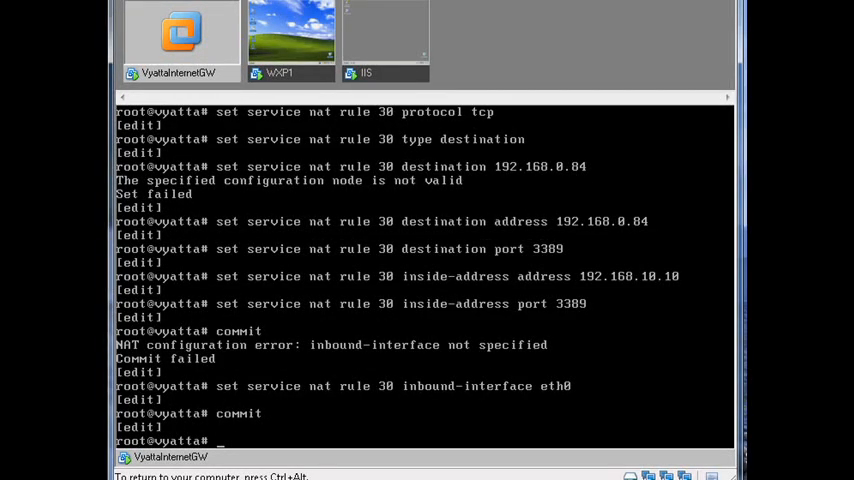
Step: Review the NAT rules with show service nat, then commit rule 30
type("show nat")
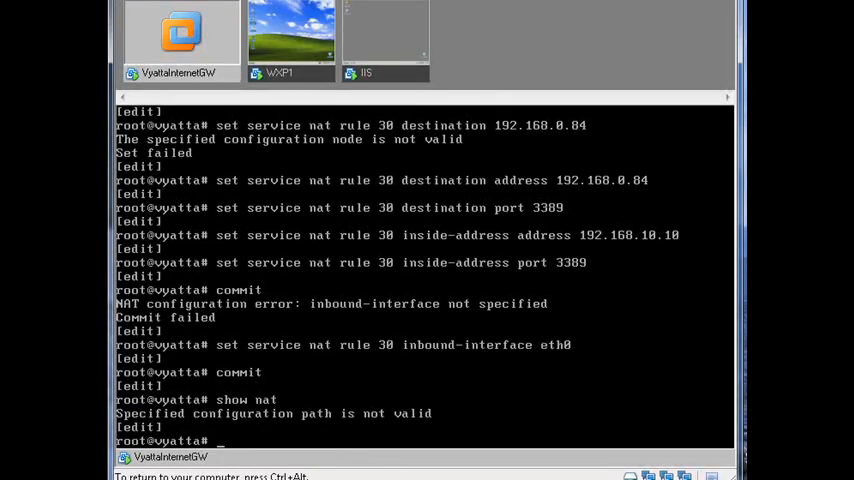
type("show service")
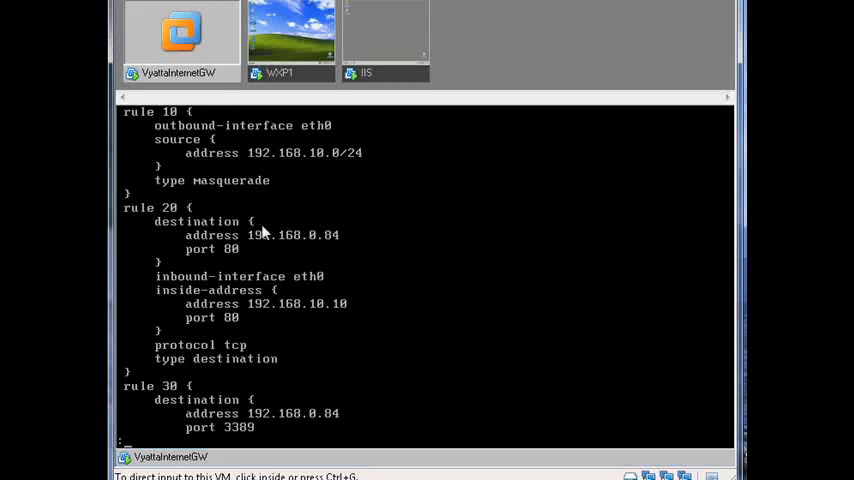
mouse_move(264, 338)
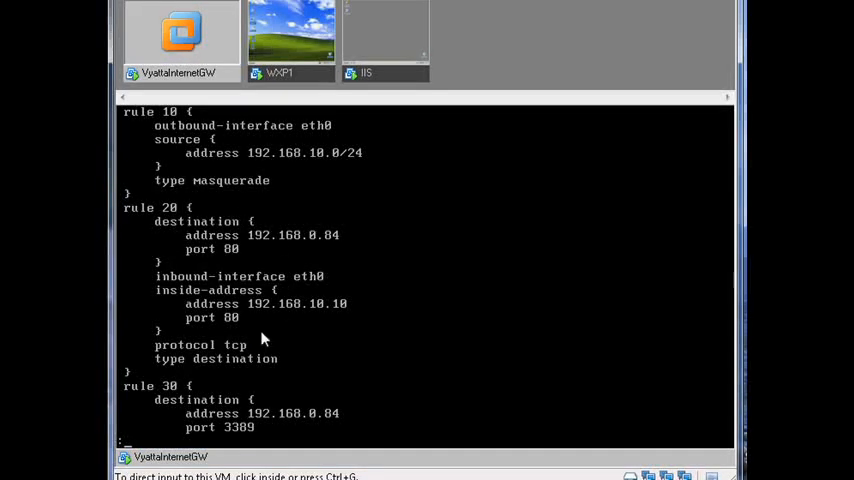
mouse_move(292, 212)
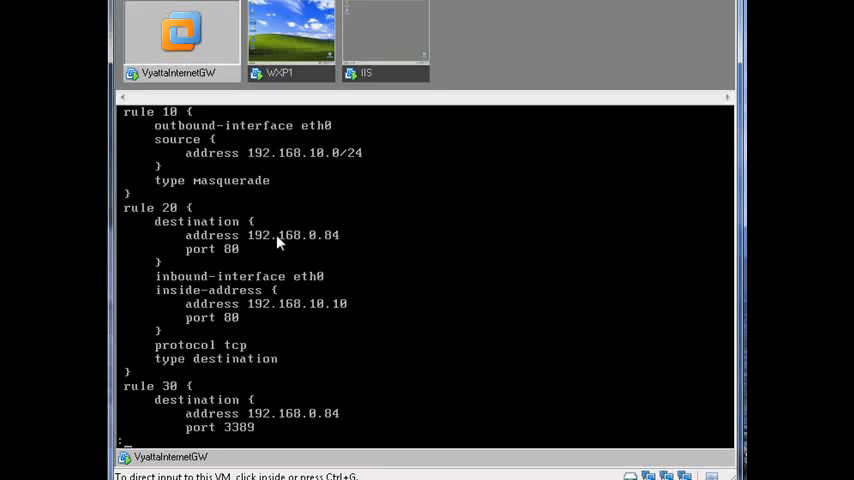
mouse_move(252, 258)
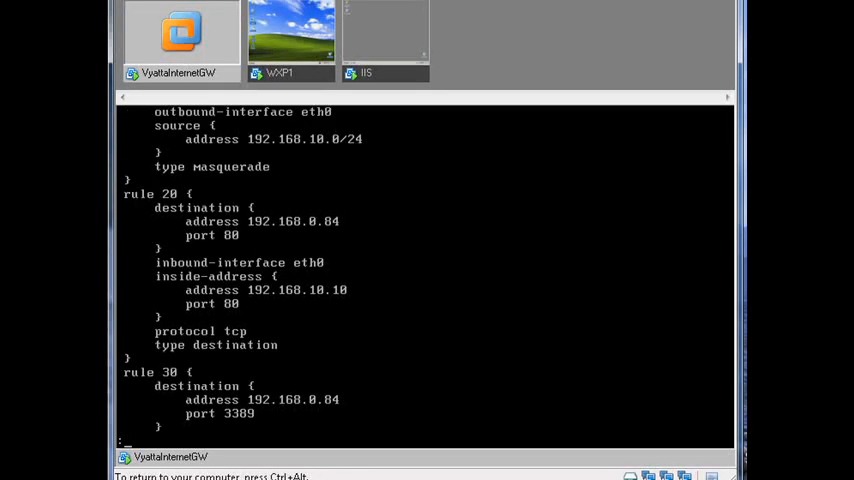
scroll("down", 3)
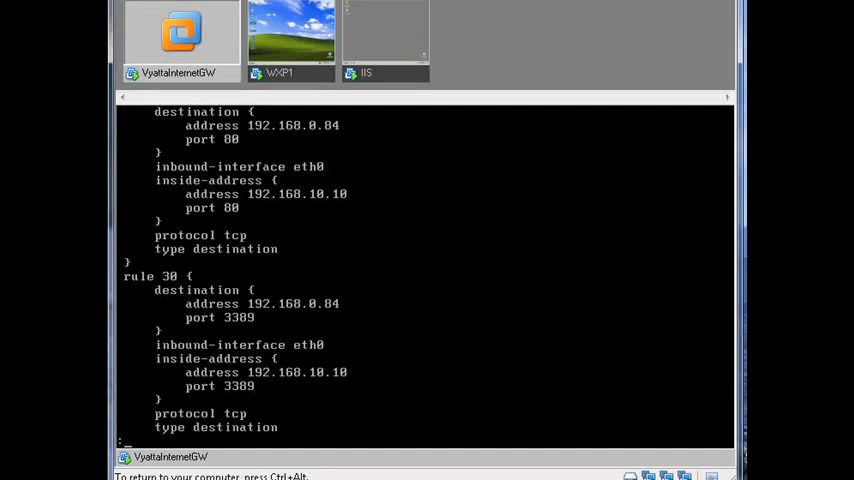
mouse_move(292, 288)
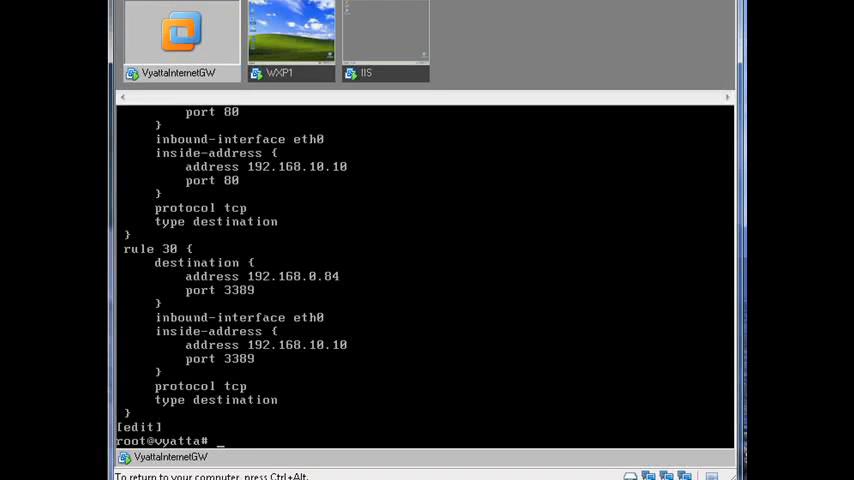
type("com")
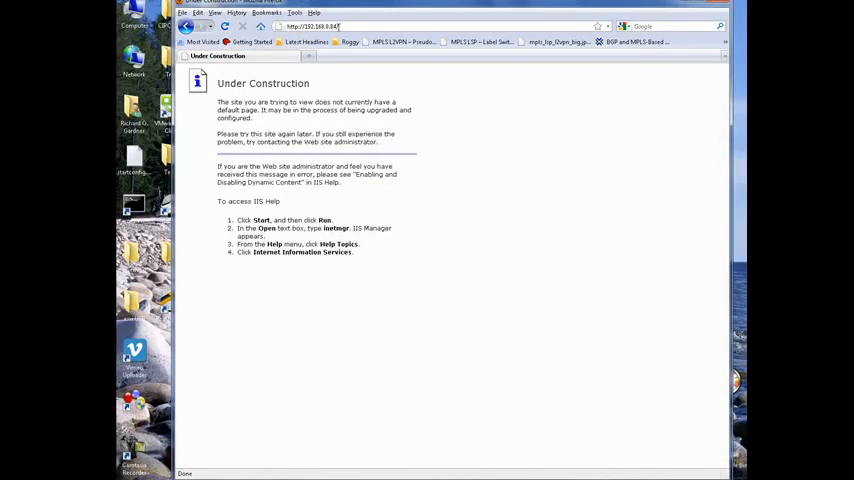
Step: Return to the router console after confirming the IIS page at 192.168.0.84 loads
left_click(224, 26)
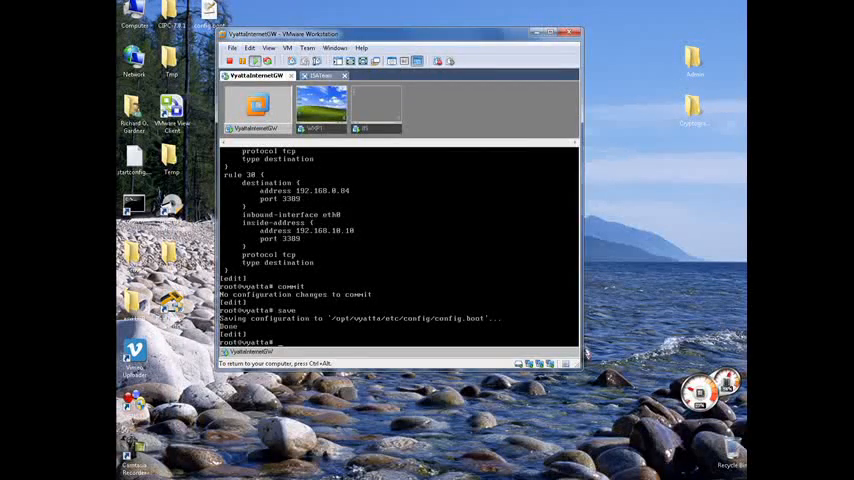
Step: Display the firewall rule sets and the interface configuration
type("show")
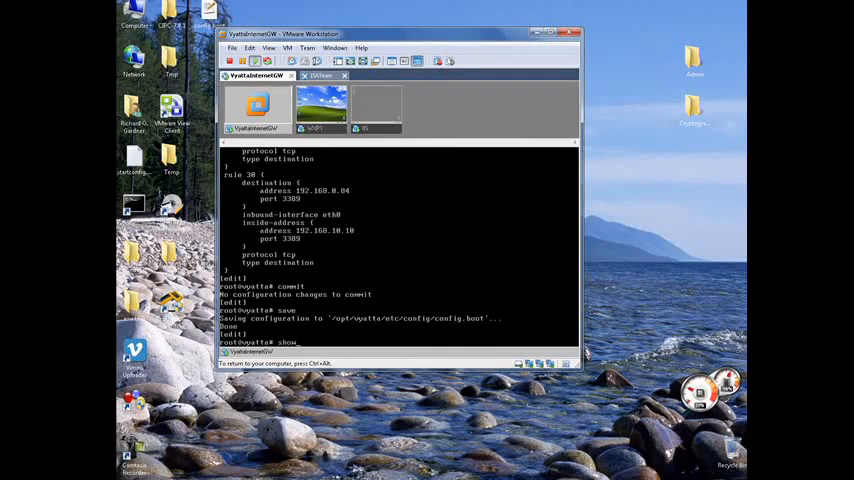
type("firewall")
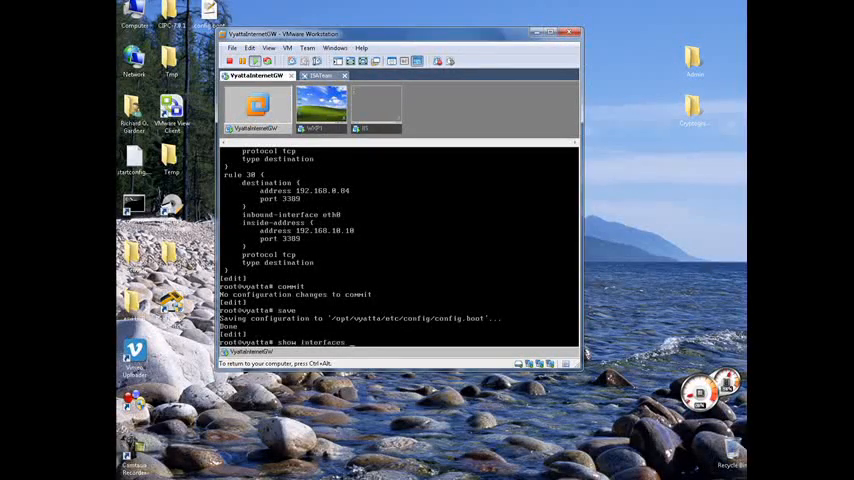
key("Return")
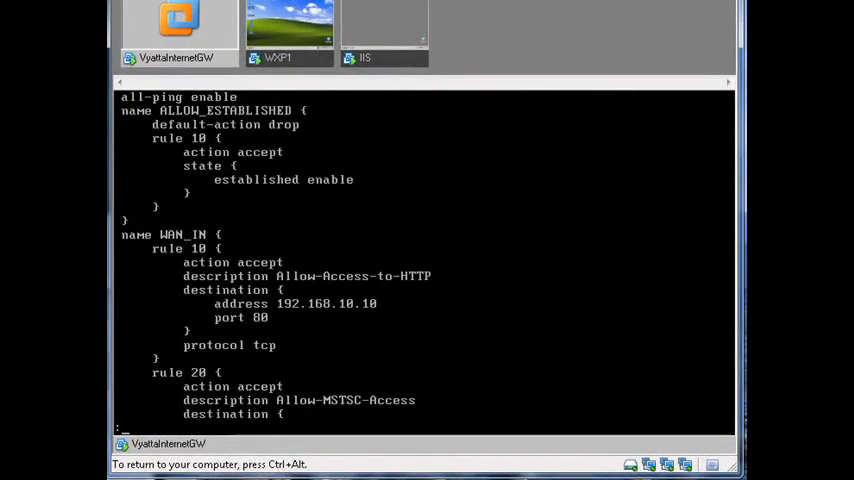
scroll("down", 3)
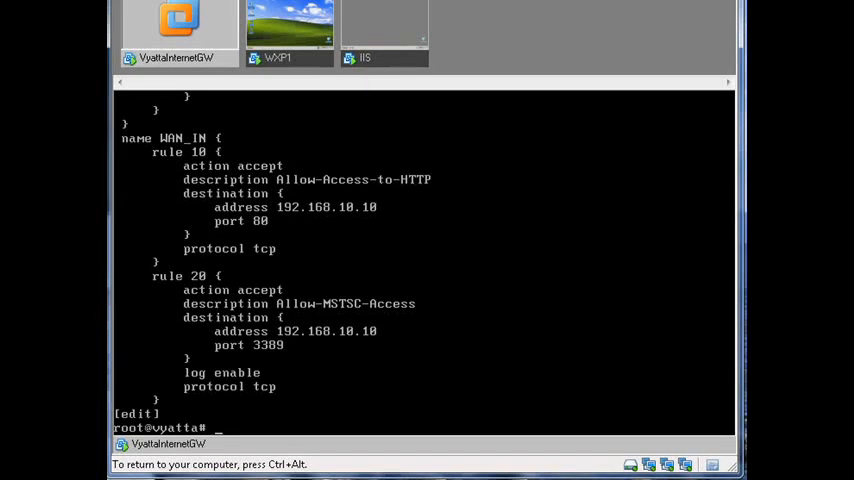
type("show int")
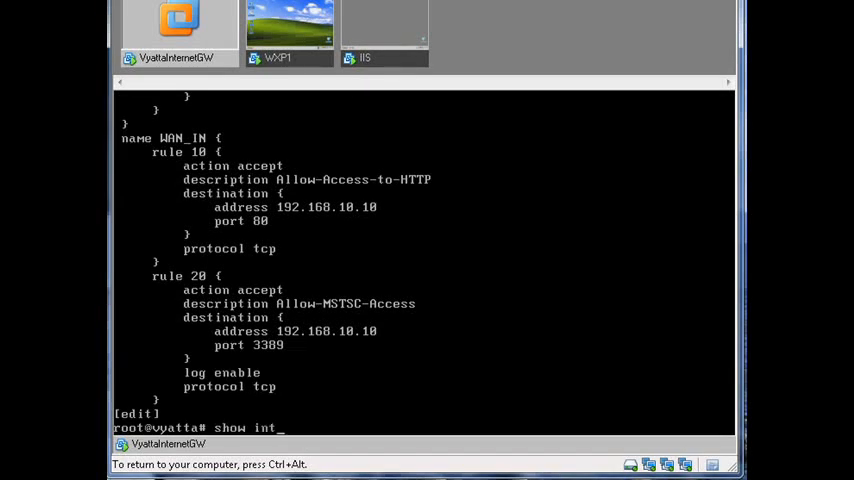
key("enter")
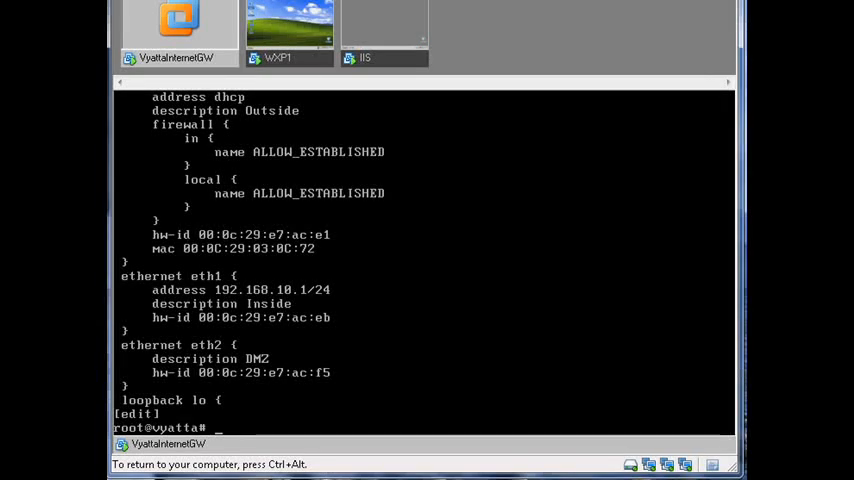
Step: Delete the ALLOW_ESTABLISHED inbound firewall on eth0, set WAN_IN instead, and commit
type("delete")
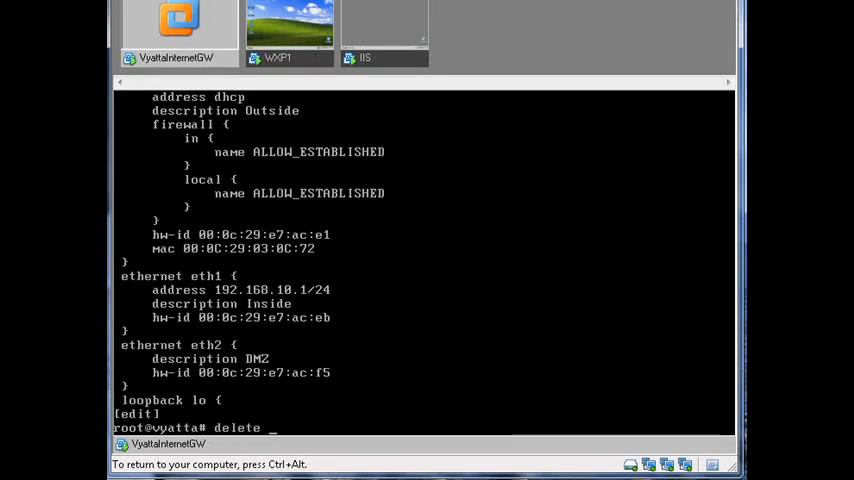
type("interfaces ethernet")
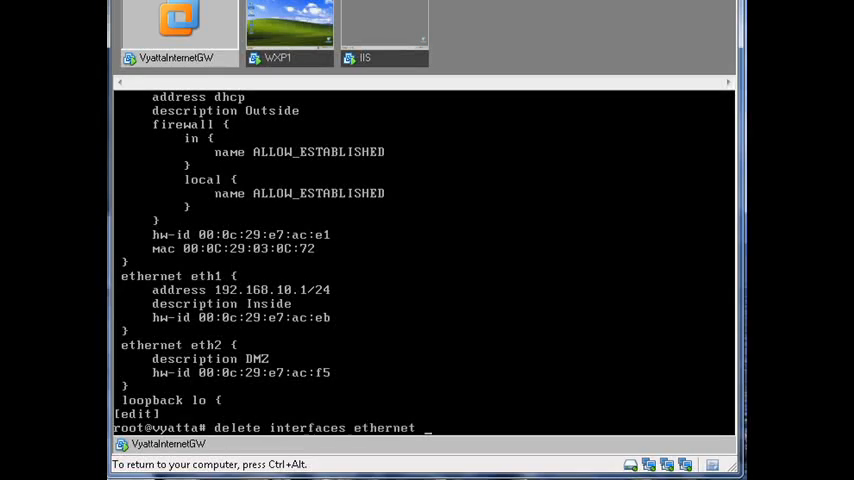
type("eth0 f")
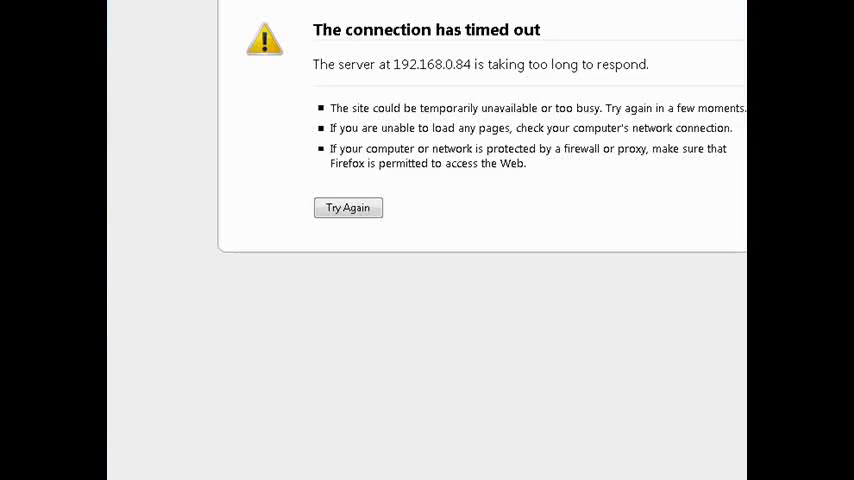
Step: Open Remote Desktop Connection after noting the timed-out page at 192.168.0.84
left_click(348, 208)
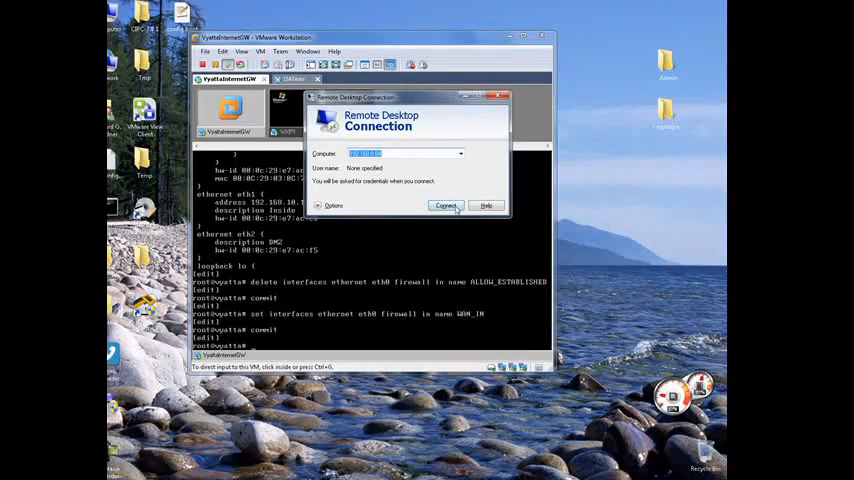
Step: Connect and log on to the Windows Server 2003 via the forwarded address, then return to the console
left_click(446, 206)
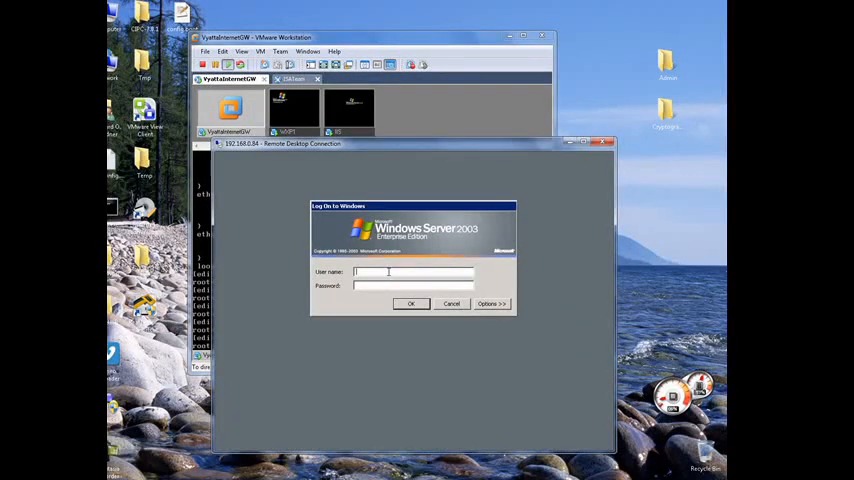
type("administrator")
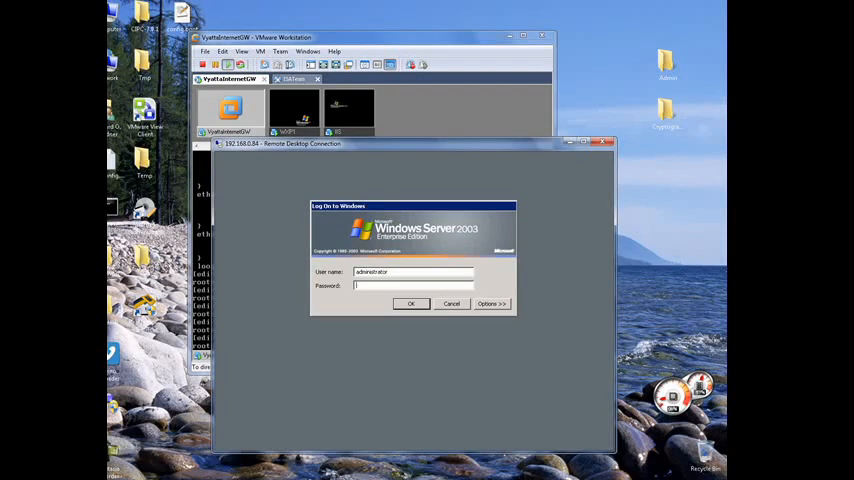
left_click(410, 304)
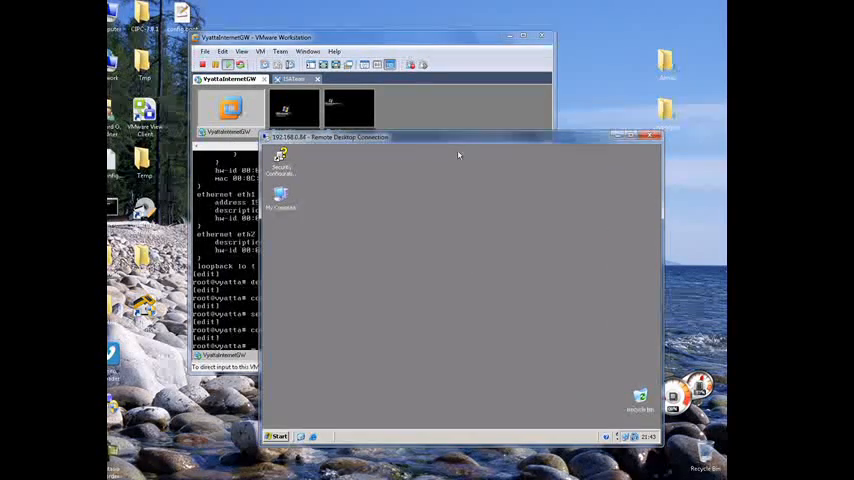
left_click(278, 436)
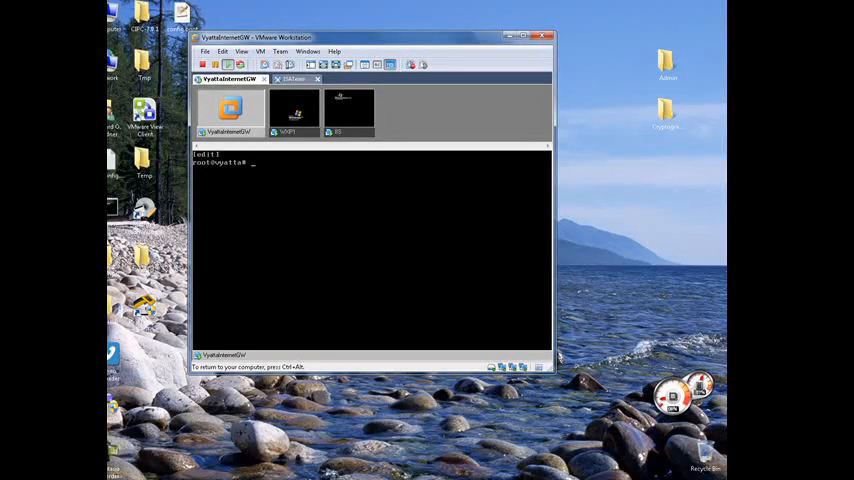
Step: Display the full system log with run show log all
type("show log all")
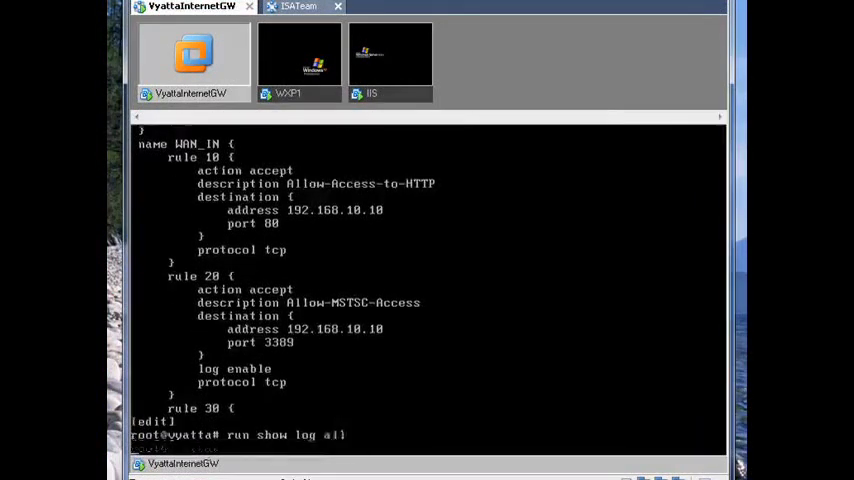
key("Return")
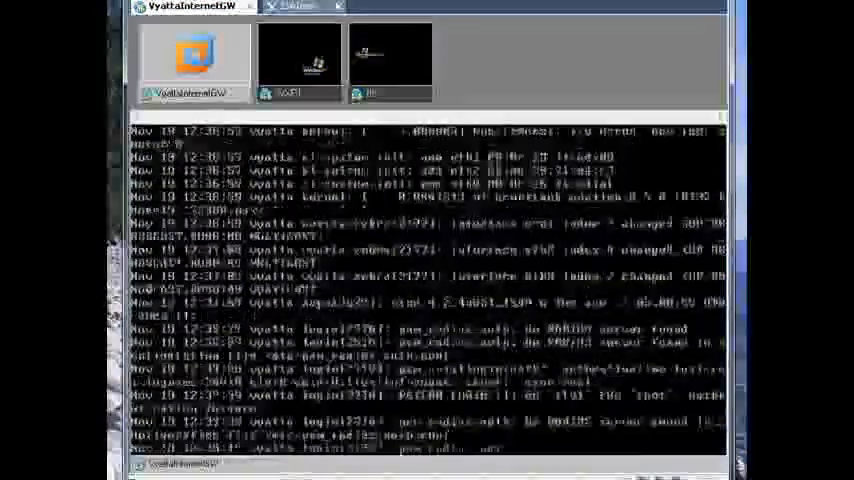